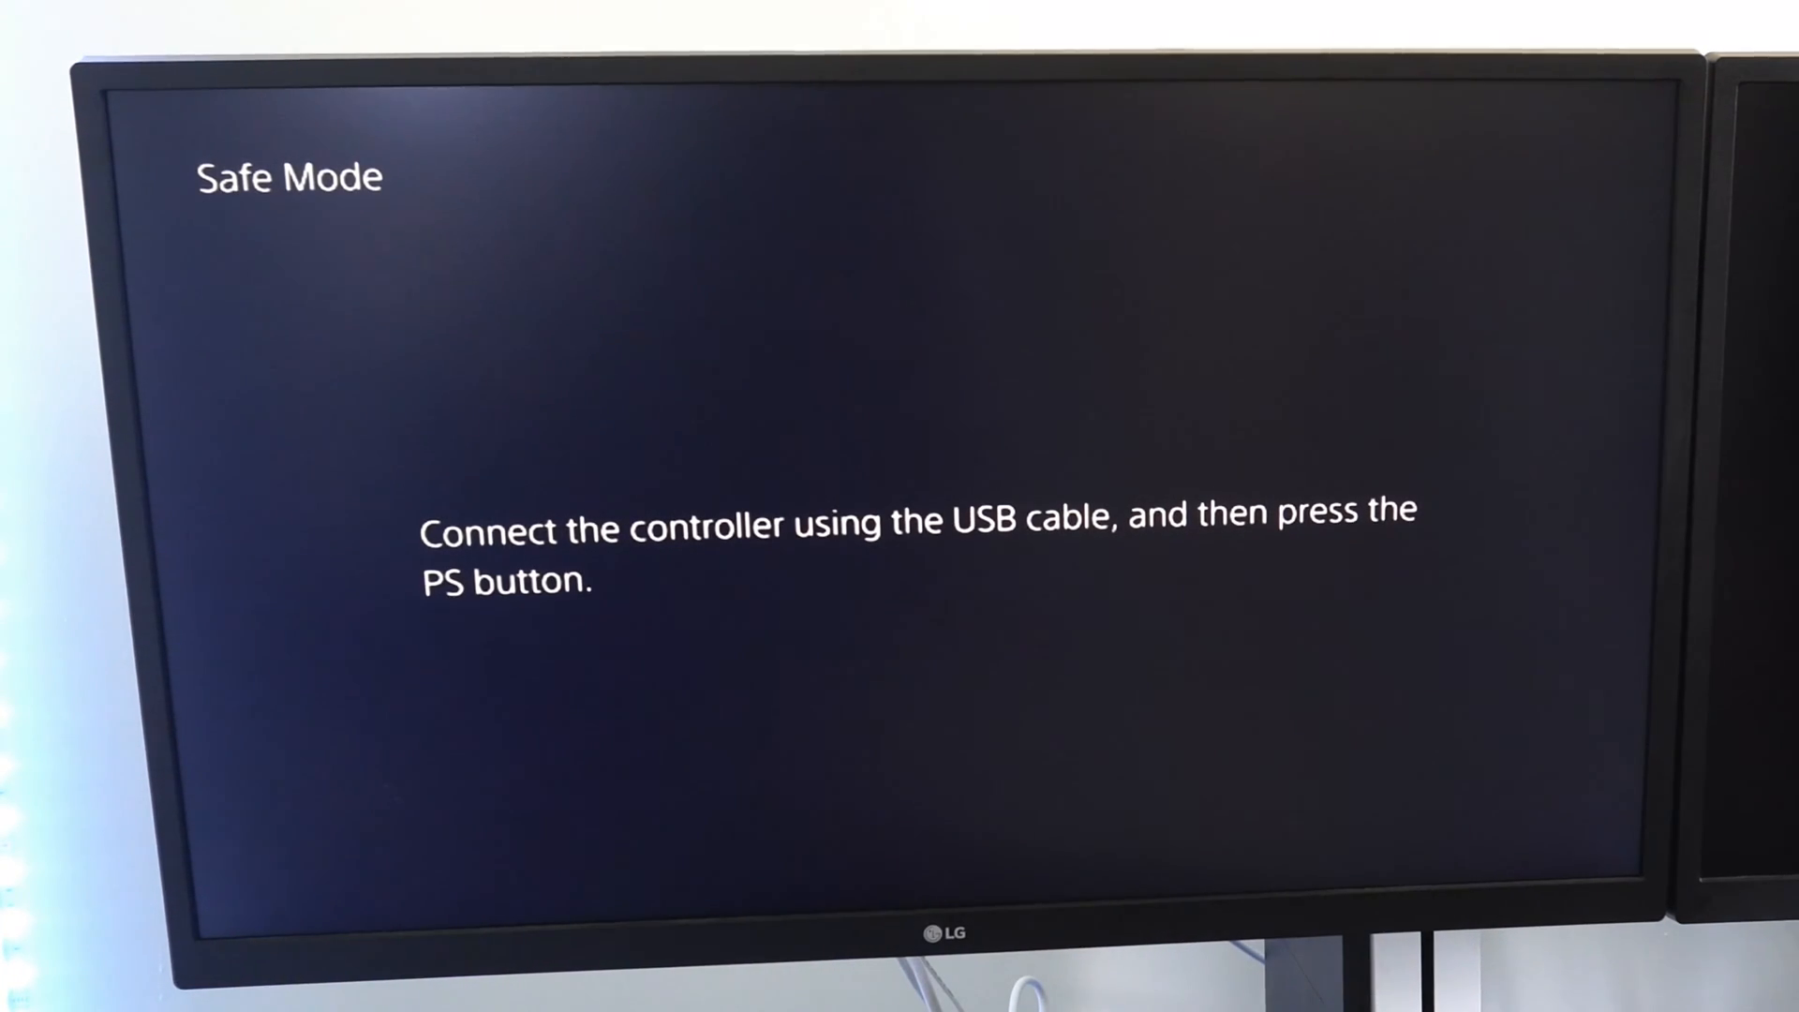
- Bring up the Safe Mode menu and enter '2. Change Video Output'
{"action": "key", "text": "PS"}
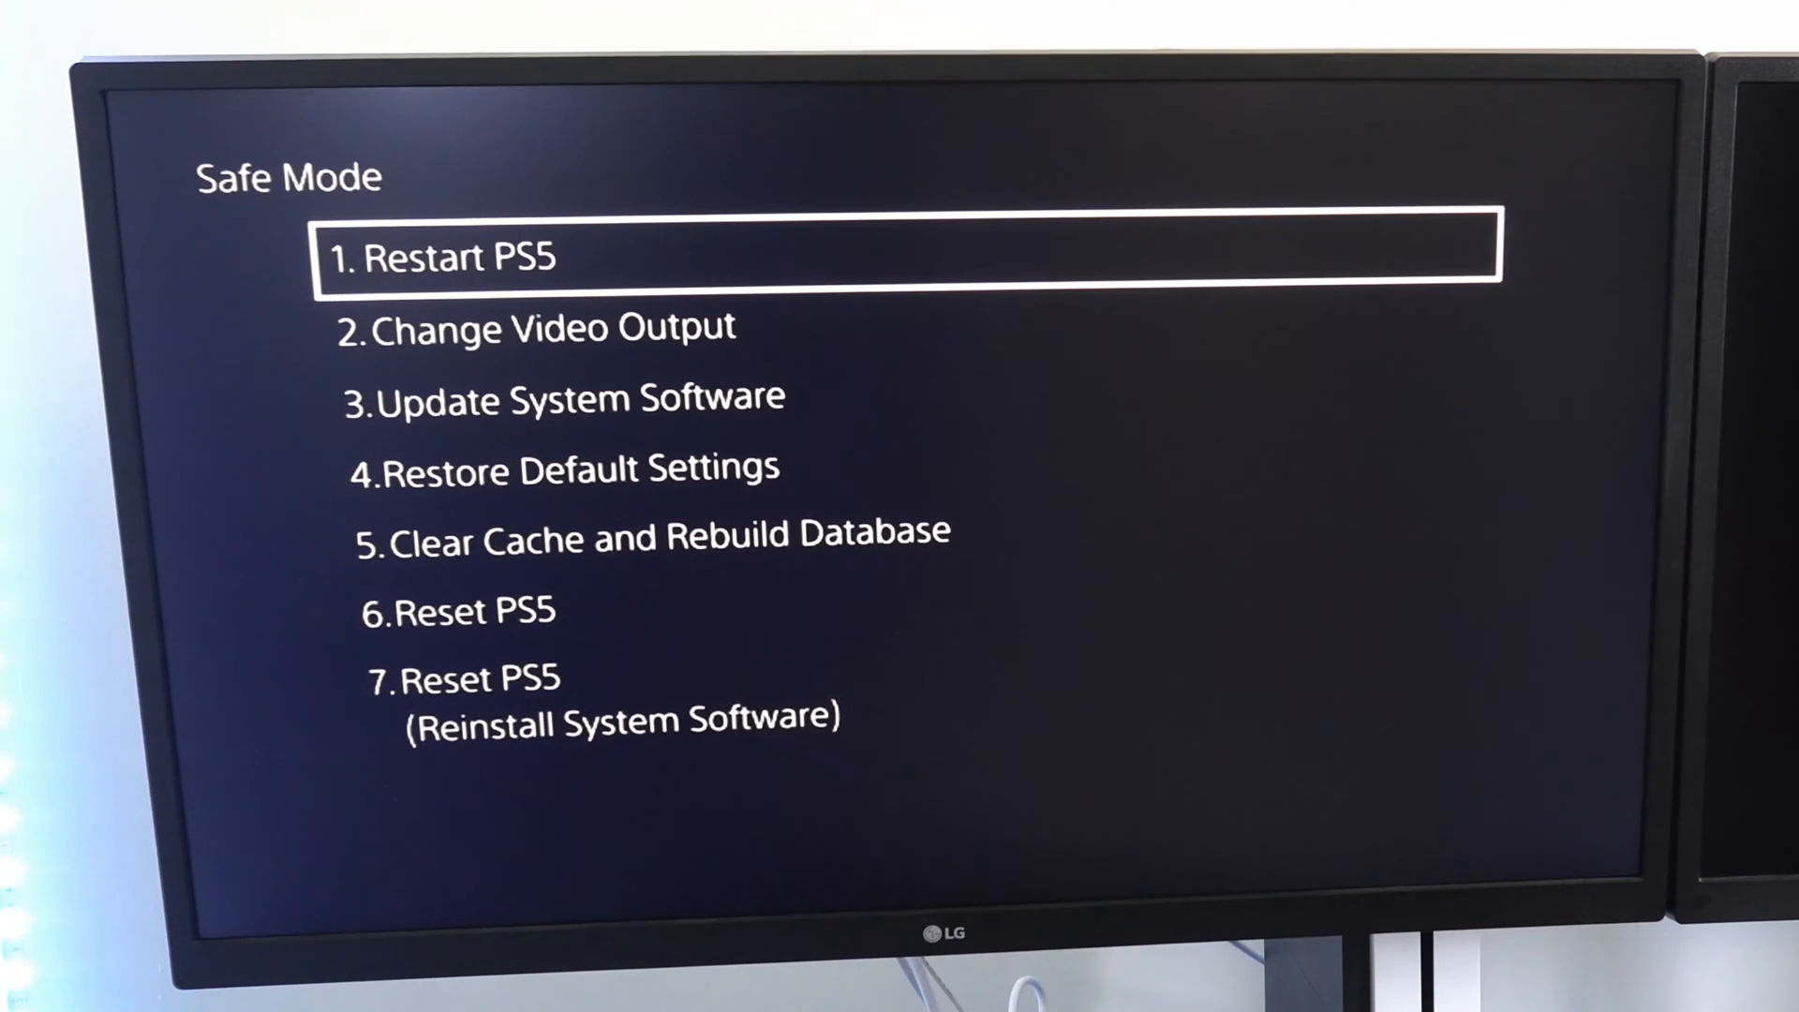
{"action": "key", "text": "Down"}
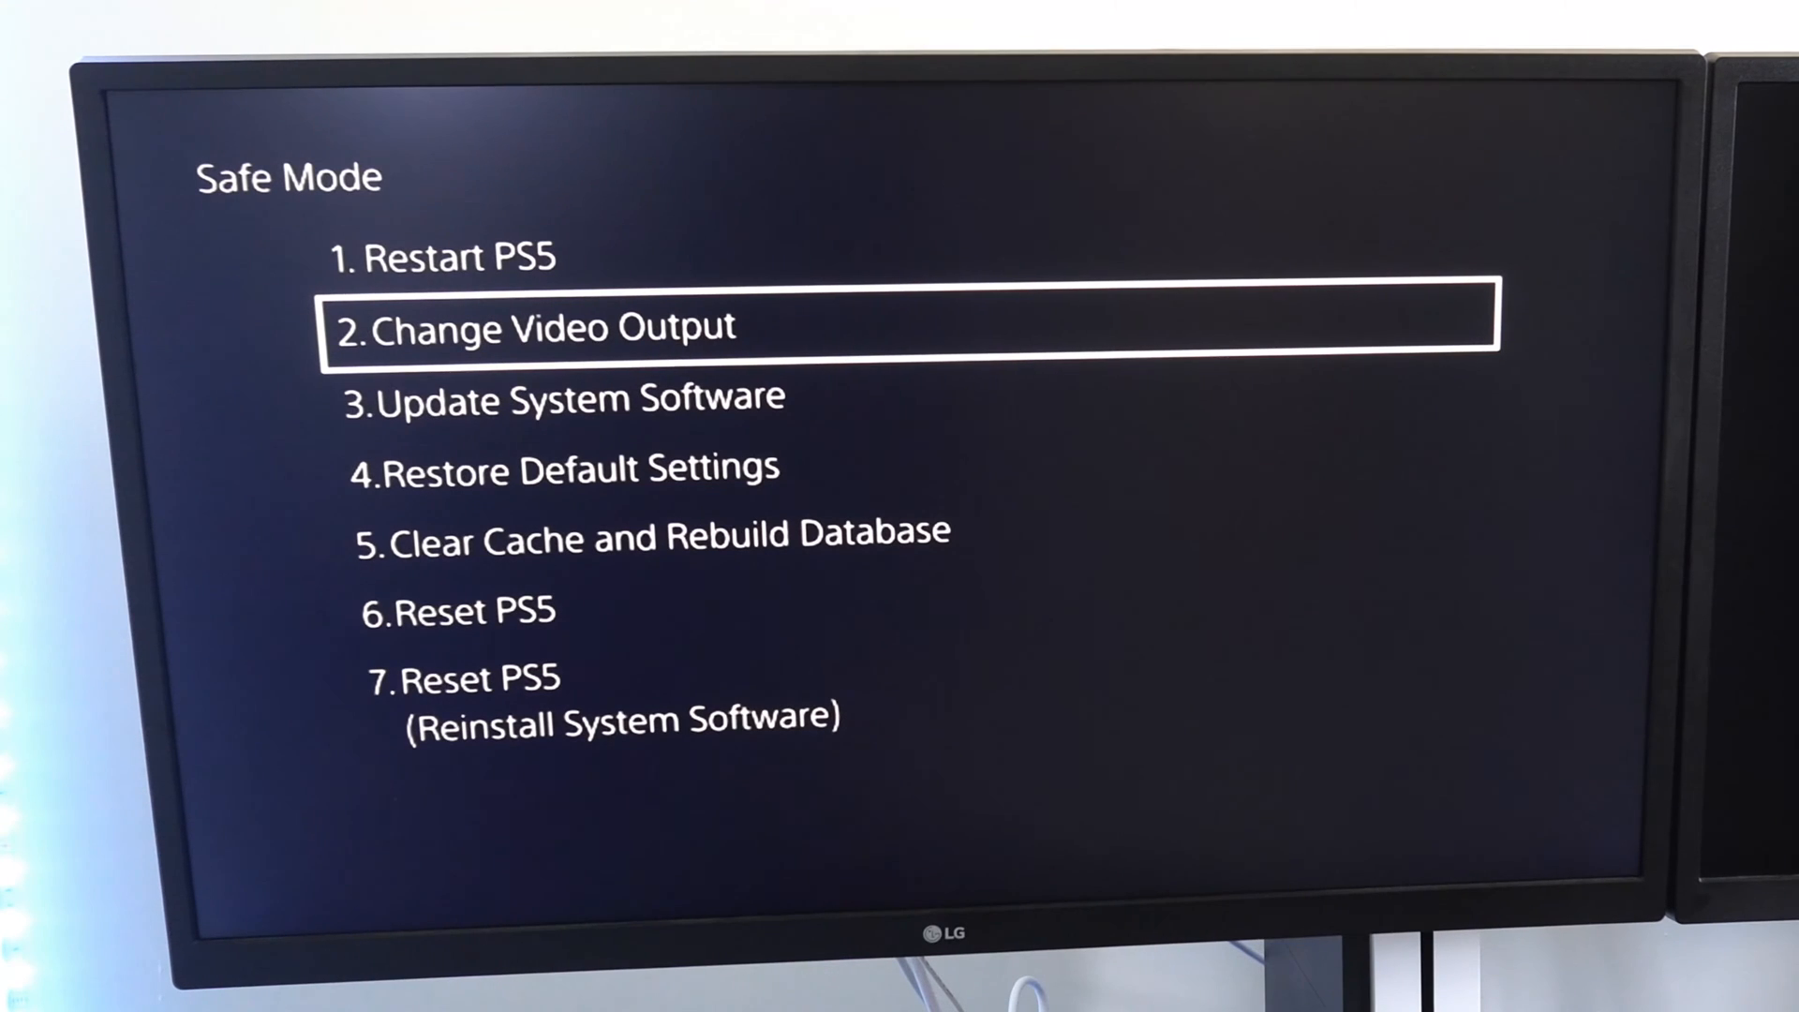
{"action": "left_click", "coordinate": [545, 326]}
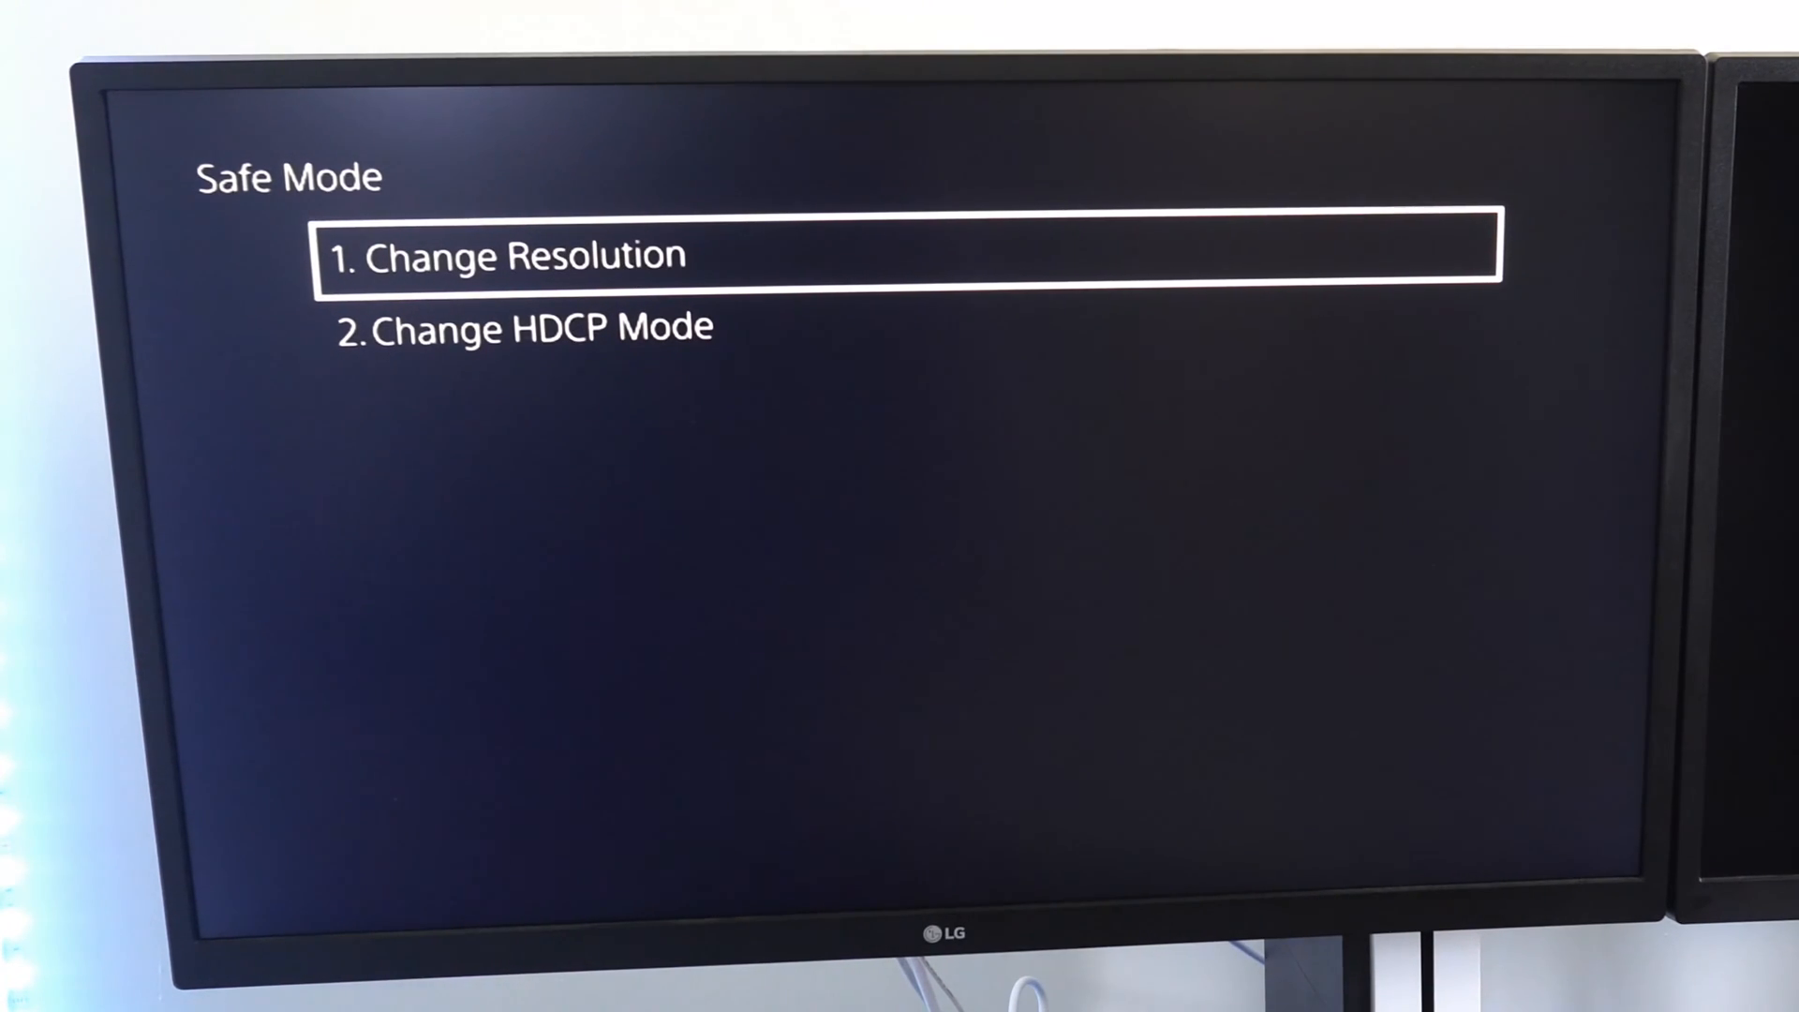
- Review both options, then choose '1. Change Resolution', reaching the restart notice
{"action": "key", "text": "Down"}
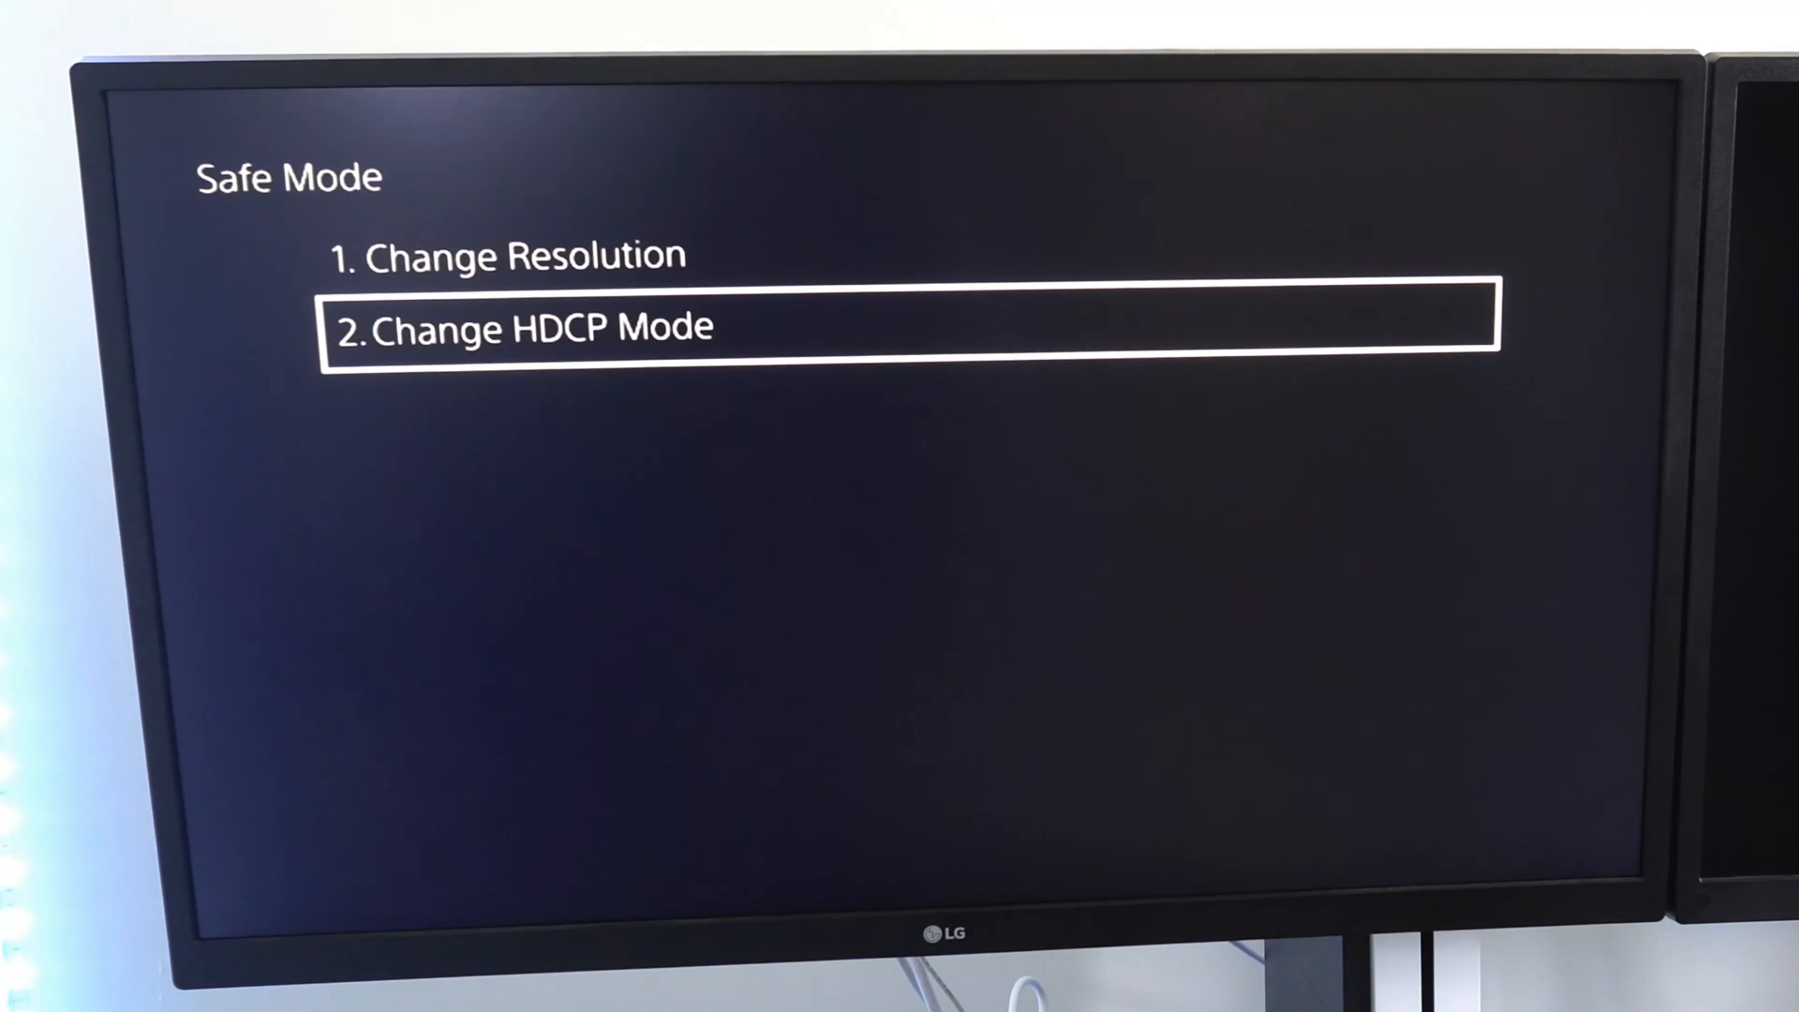
{"action": "key", "text": "Up"}
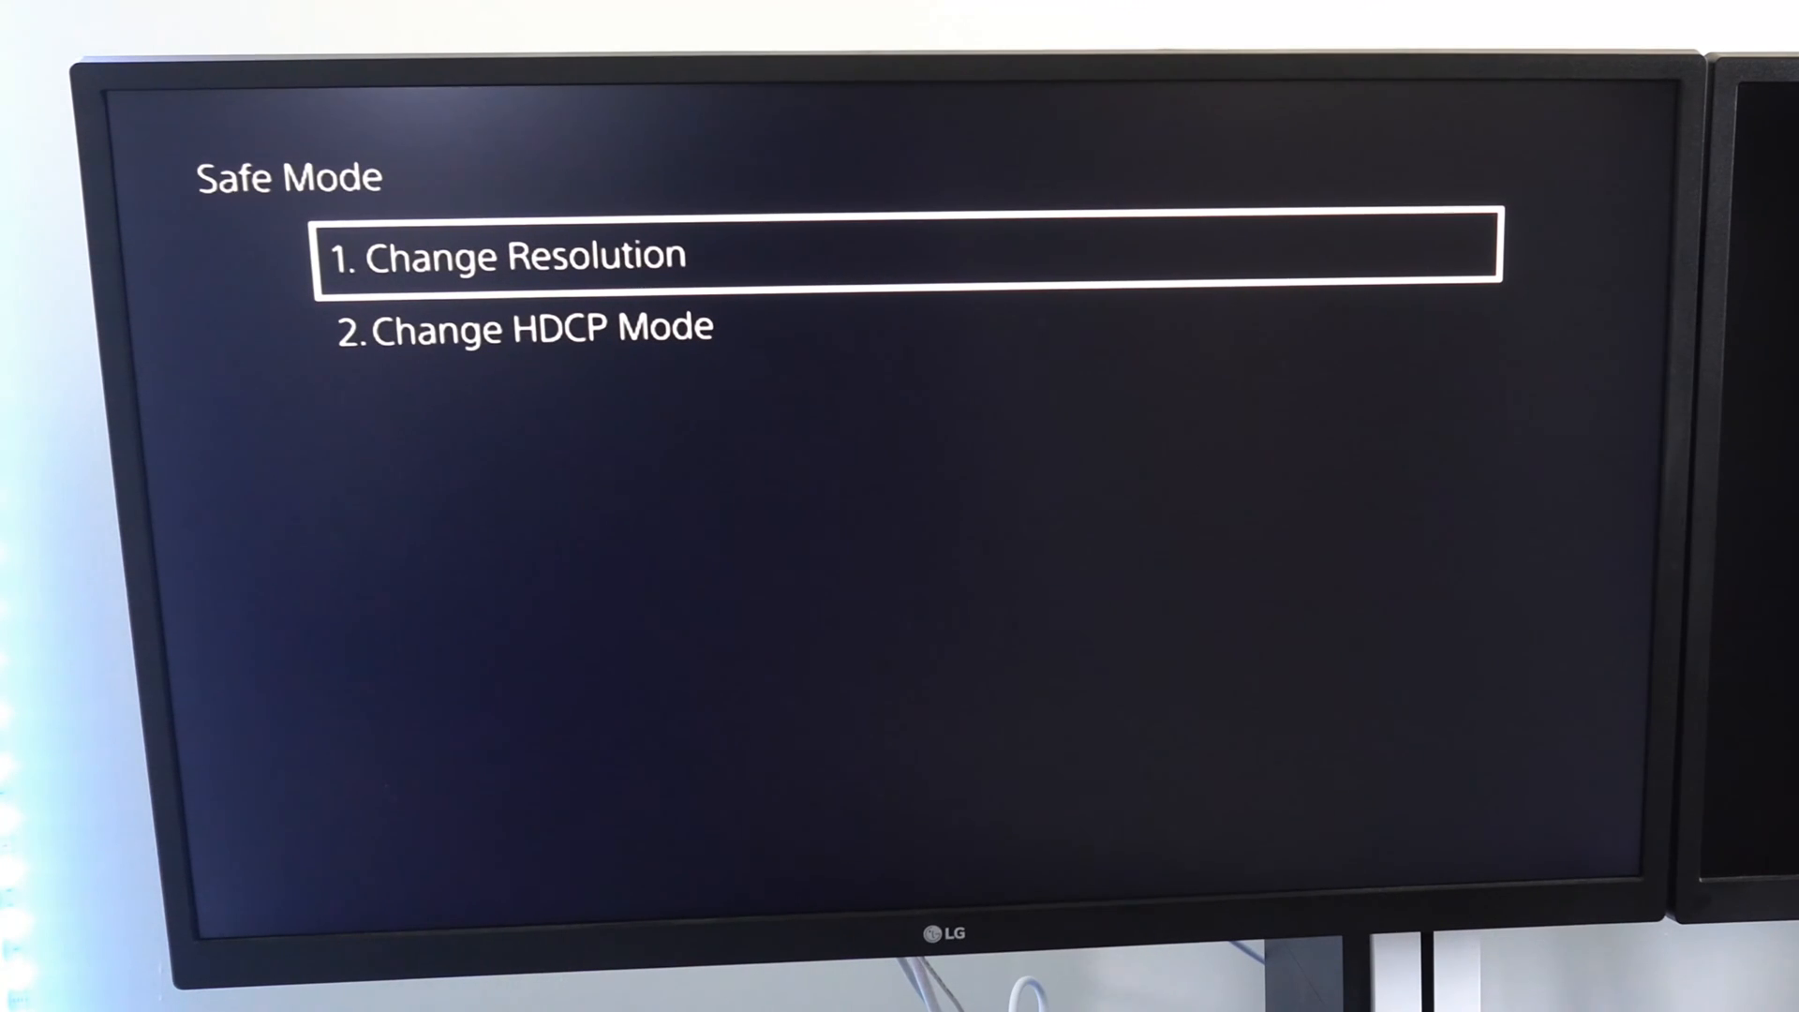
{"action": "left_click", "coordinate": [518, 255]}
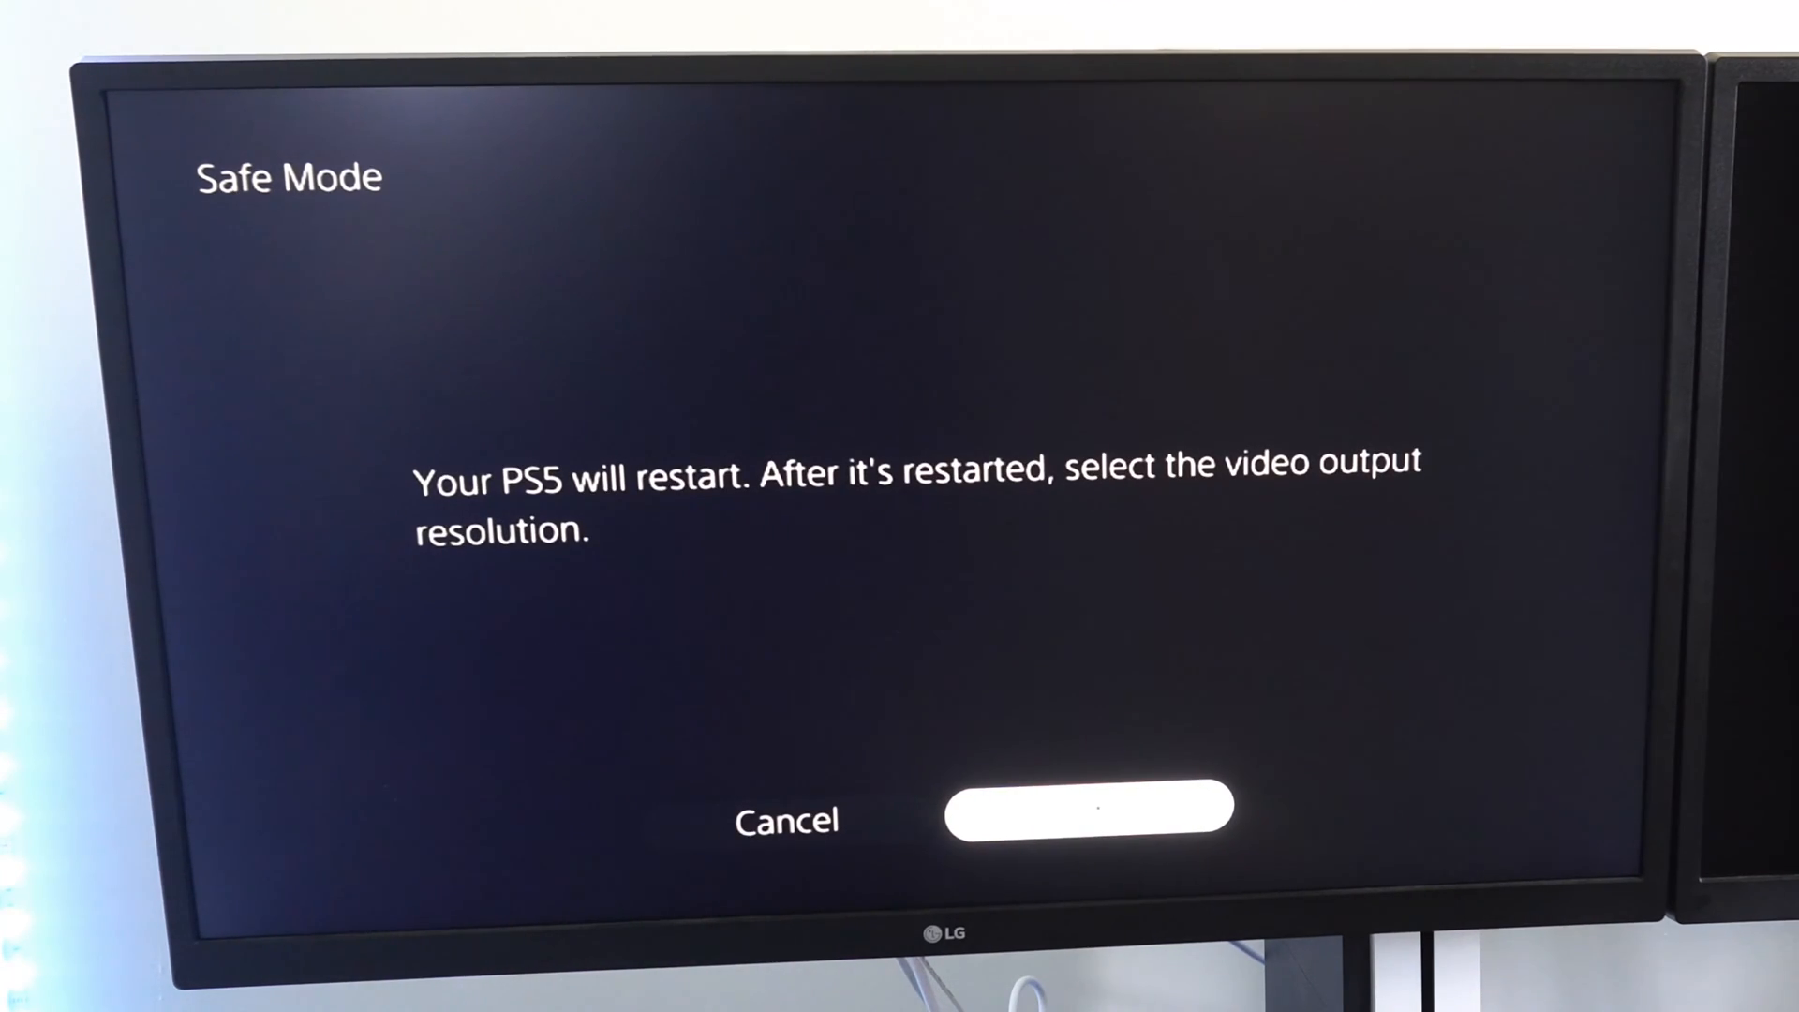
- Confirm OK so the PS5 restarts out of Safe Mode to the Games home screen
{"action": "left_click", "coordinate": [1091, 806]}
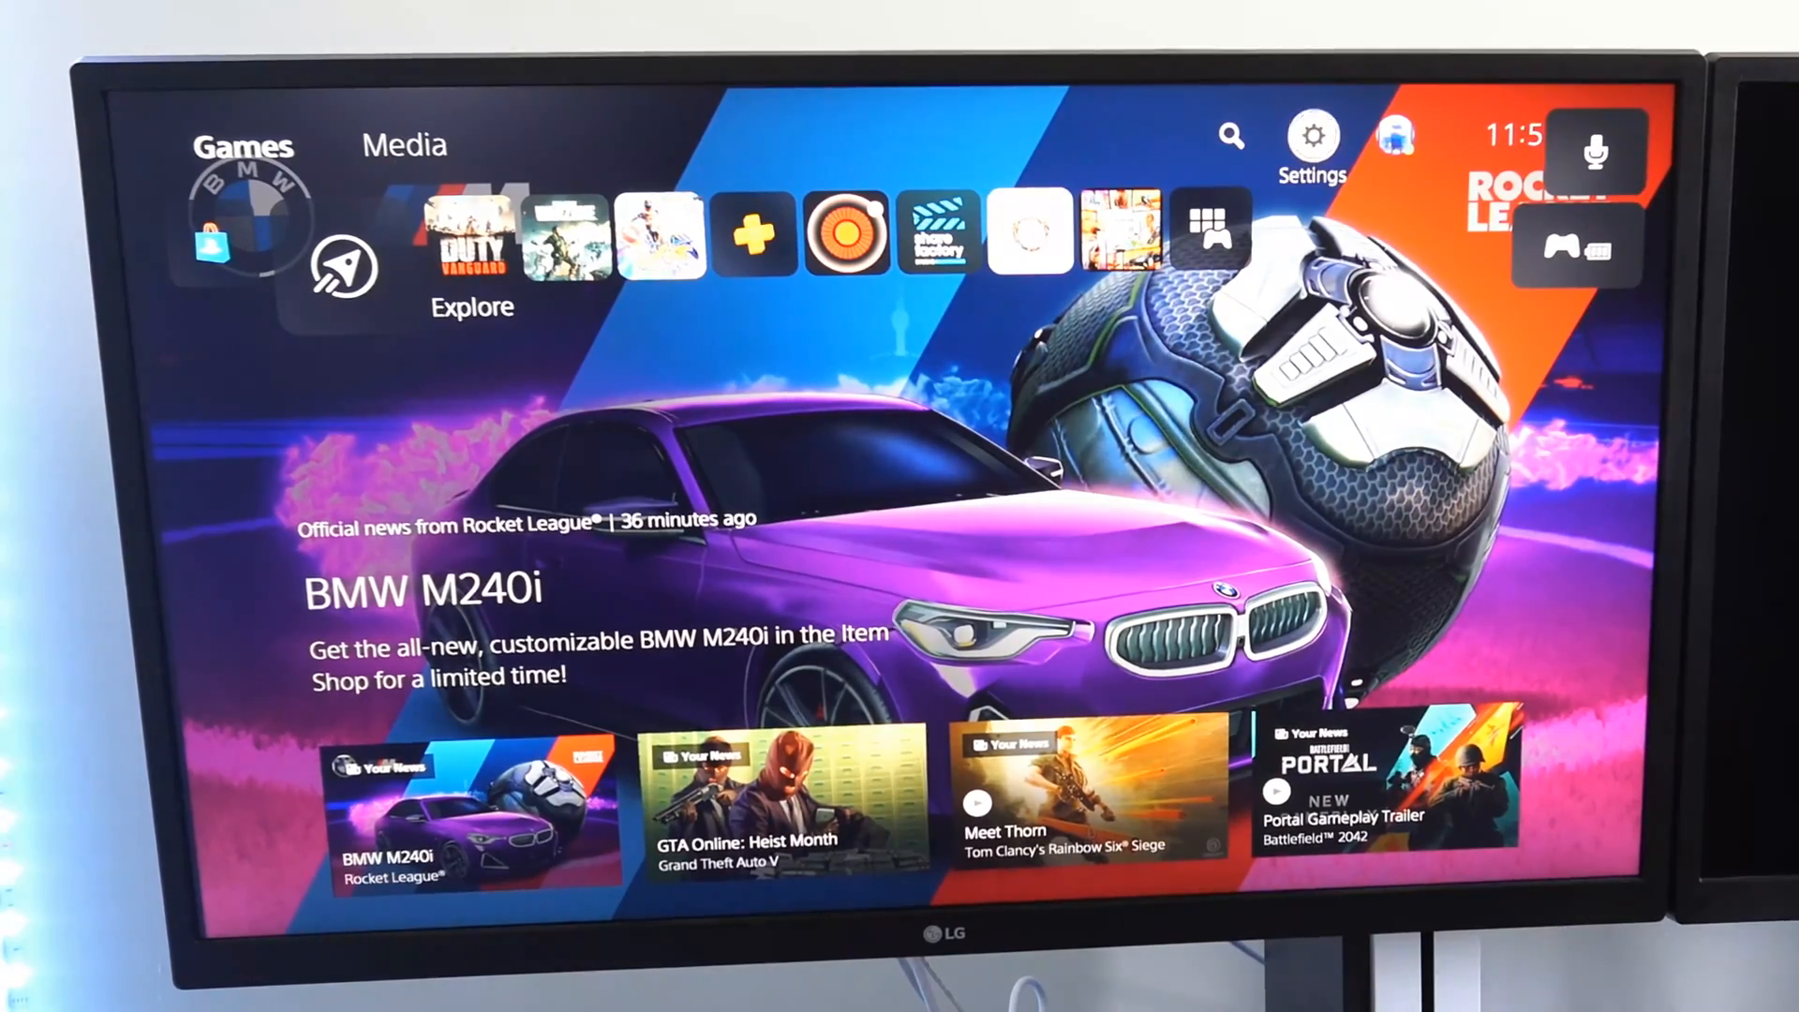
- Go from the home screen into Settings > System > HDMI, where Enable HDCP shows off
{"action": "left_click", "coordinate": [1312, 135]}
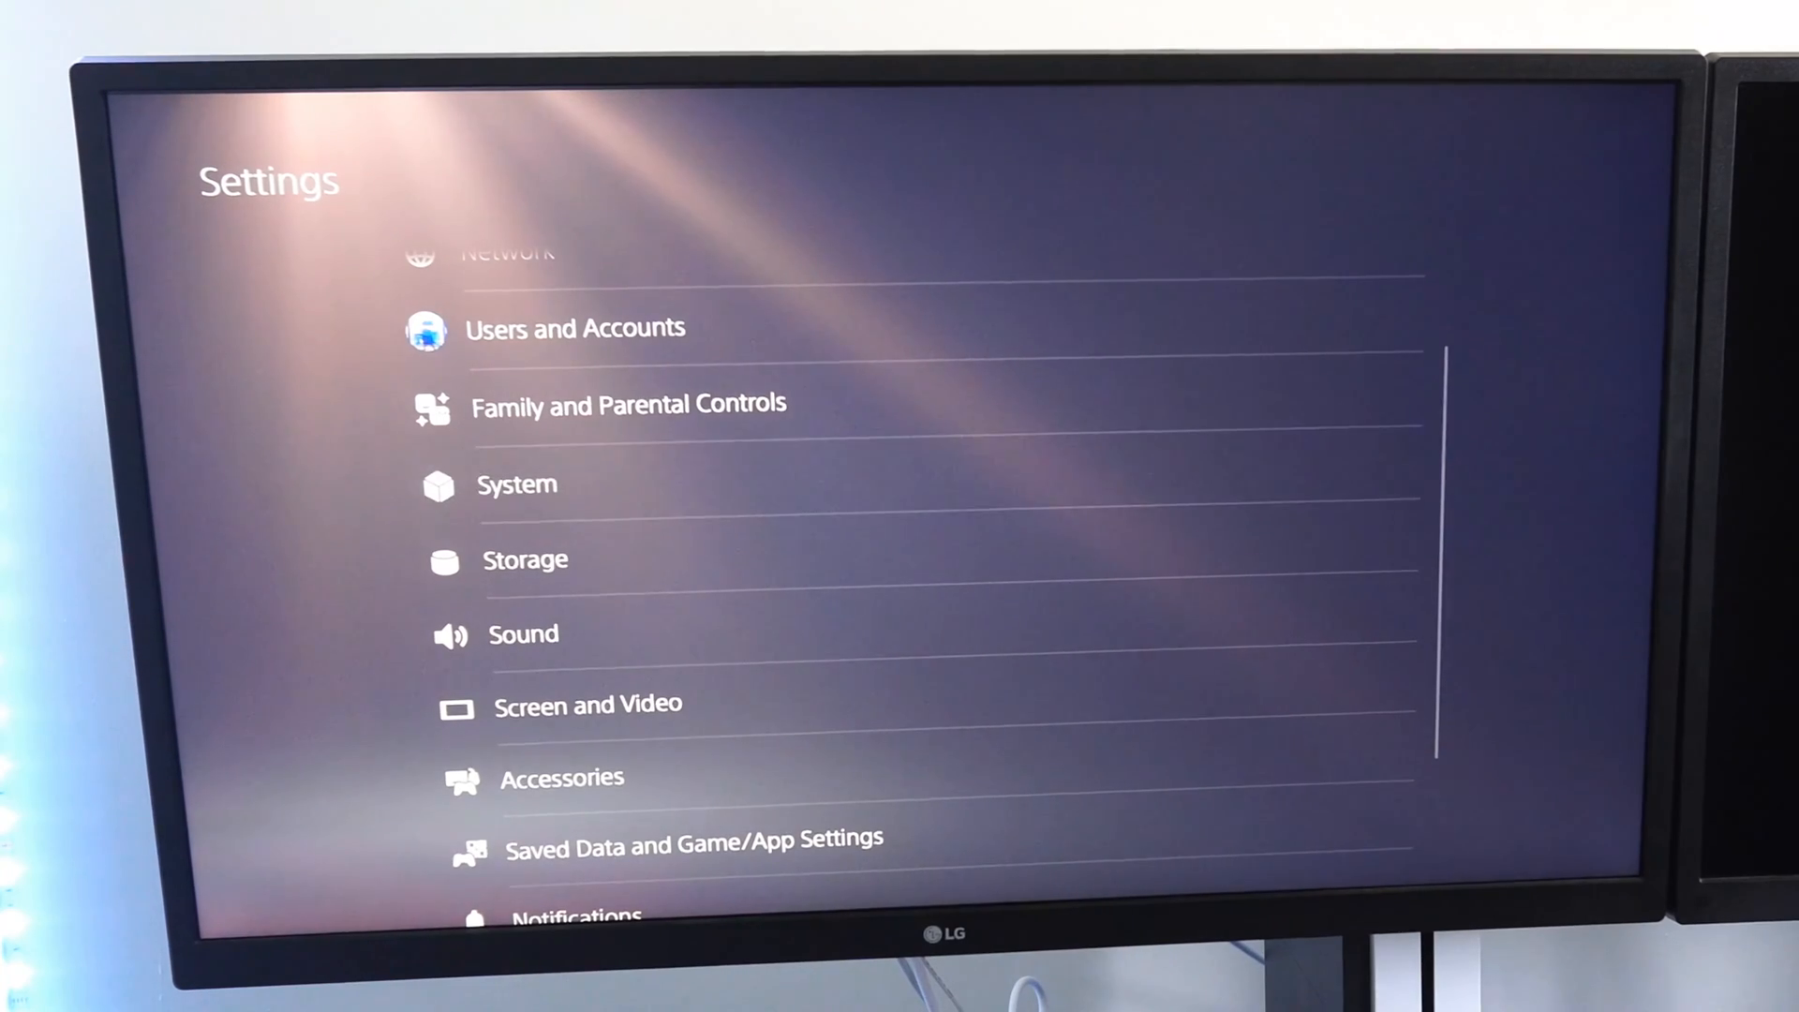
{"action": "left_click", "coordinate": [517, 484]}
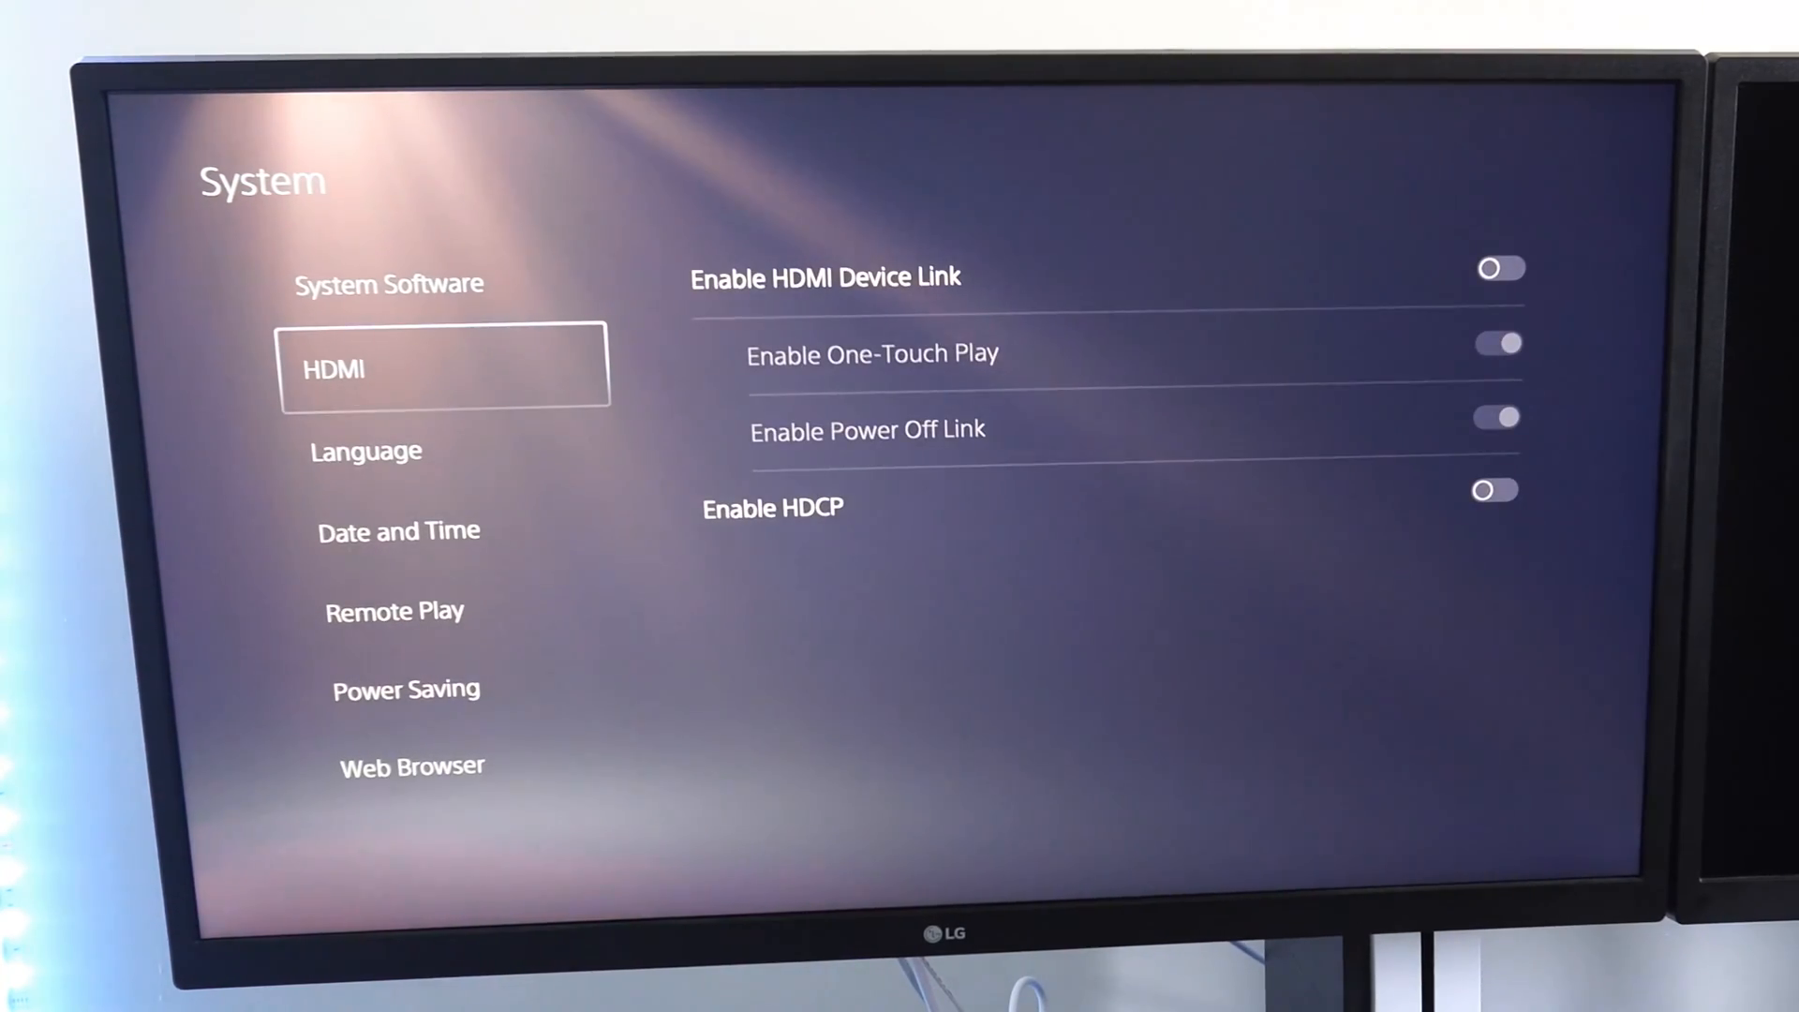